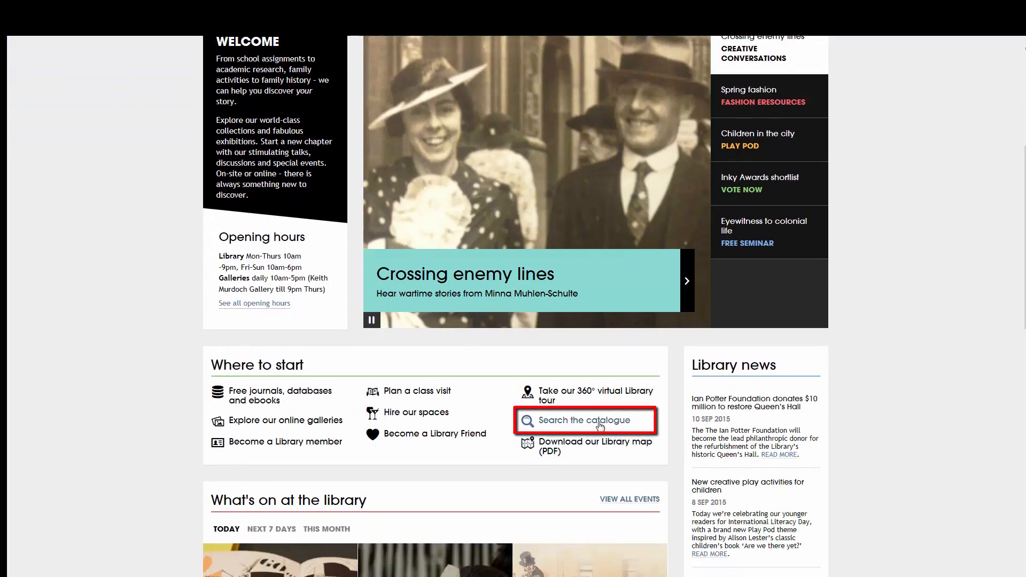
Open the catalogue search page from 'Search the catalogue' on the library homepage
{"action": "left_click", "coordinate": [584, 421]}
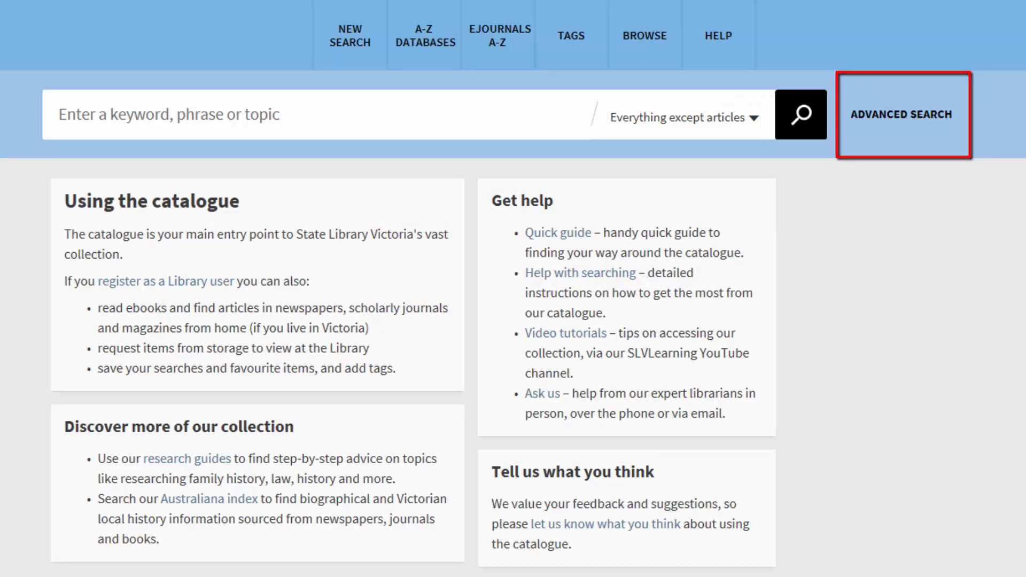
Run an advanced search for China history with Chinese in the language note
{"action": "left_click", "coordinate": [902, 115]}
{"action": "type", "text": "C"}
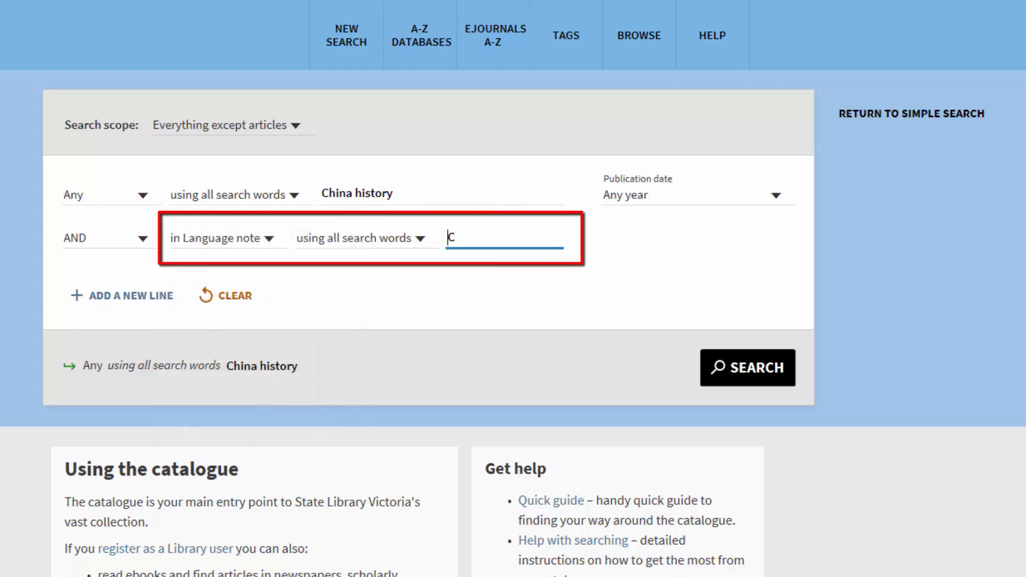
{"action": "type", "text": "hinese"}
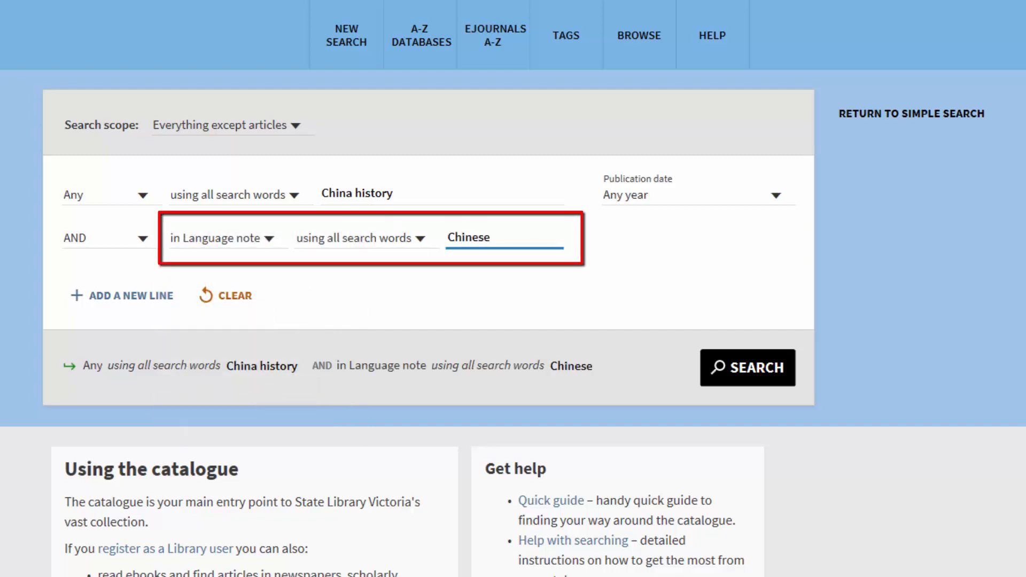
{"action": "left_click", "coordinate": [747, 367]}
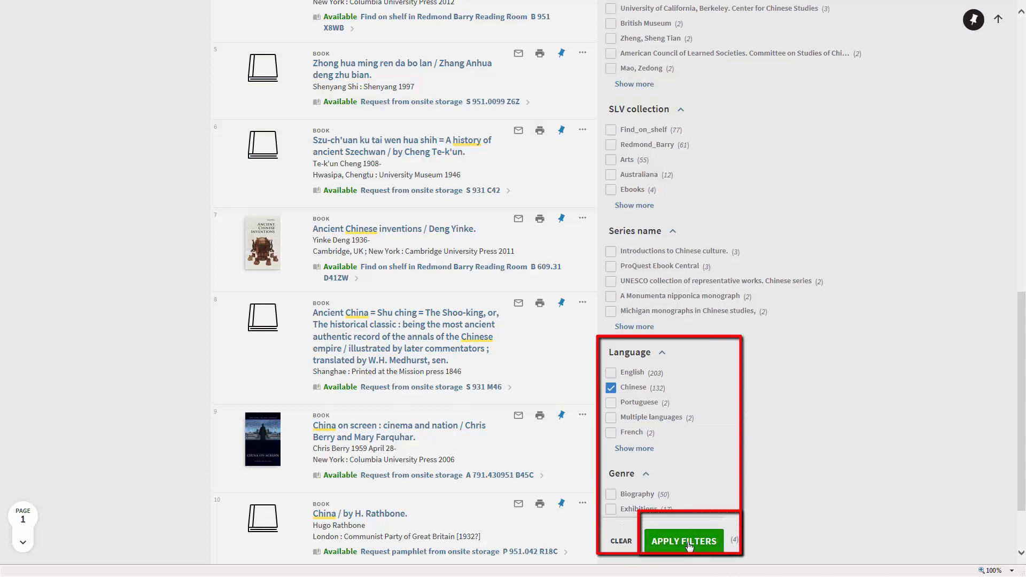
Apply the Chinese language filter to the China history results
{"action": "left_click", "coordinate": [683, 540]}
{"action": "type", "text": "der spiege"}
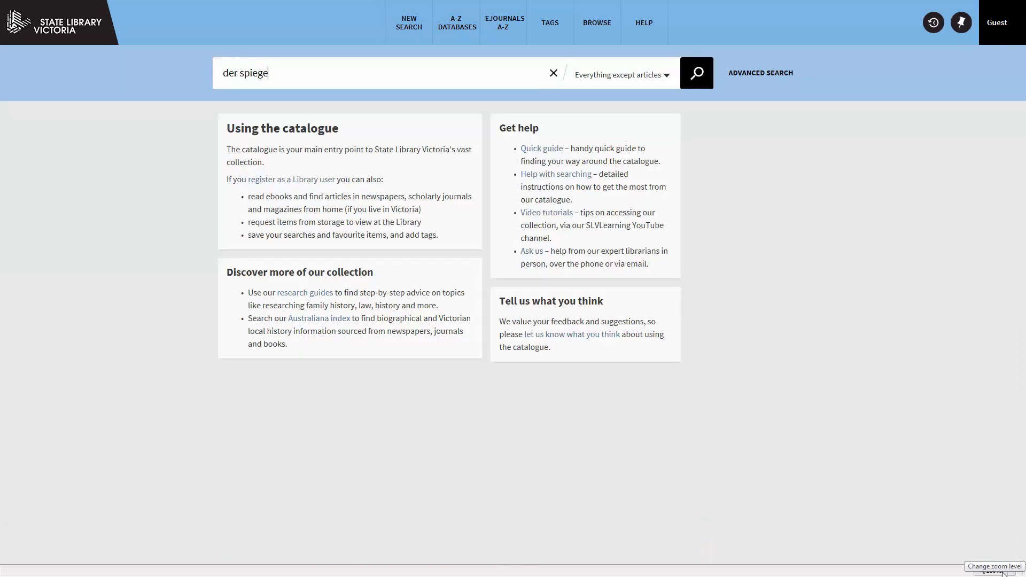
Search for der spiegel and narrow to the Journals resource type, leaving 4 results
{"action": "left_click", "coordinate": [696, 73]}
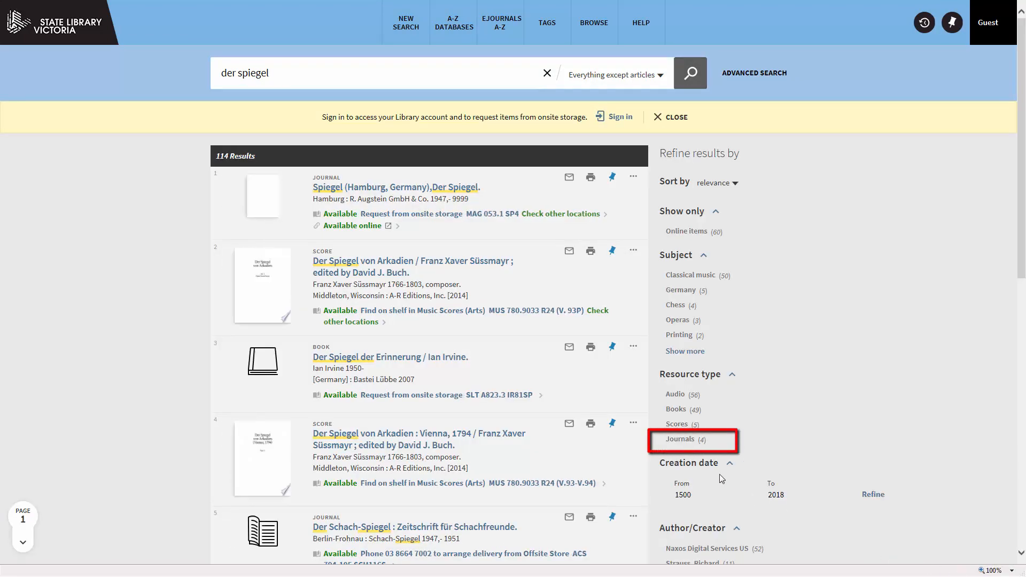
{"action": "left_click", "coordinate": [680, 440]}
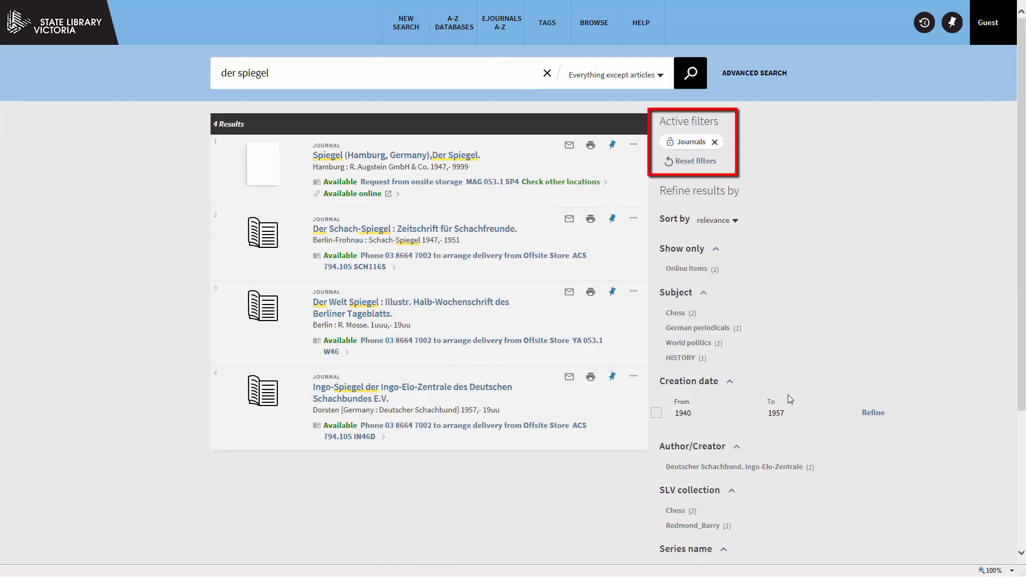
{"action": "mouse_move", "coordinate": [536, 184]}
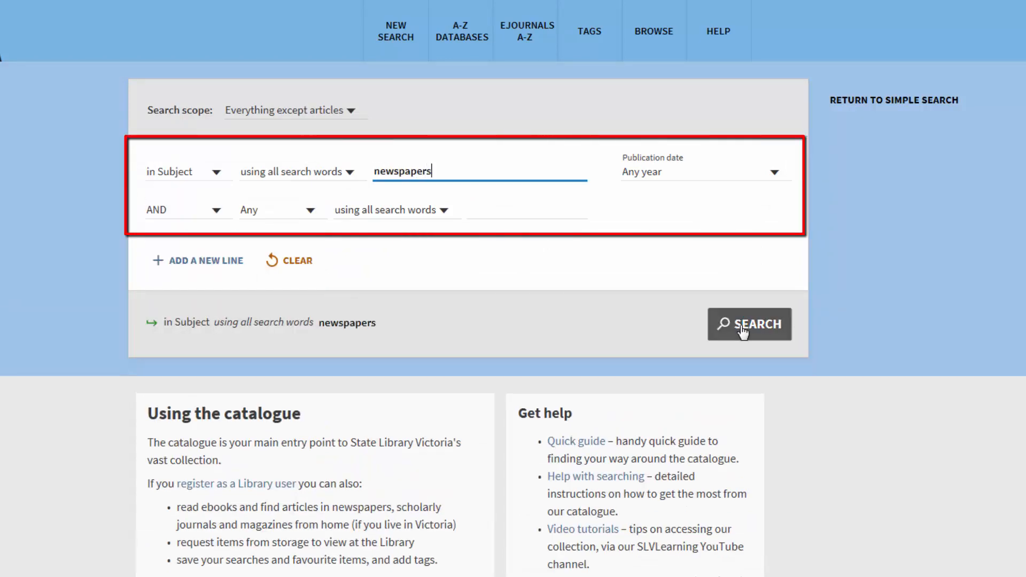
Run the newspapers subject search, then reopen a blank advanced search form
{"action": "left_click", "coordinate": [749, 324]}
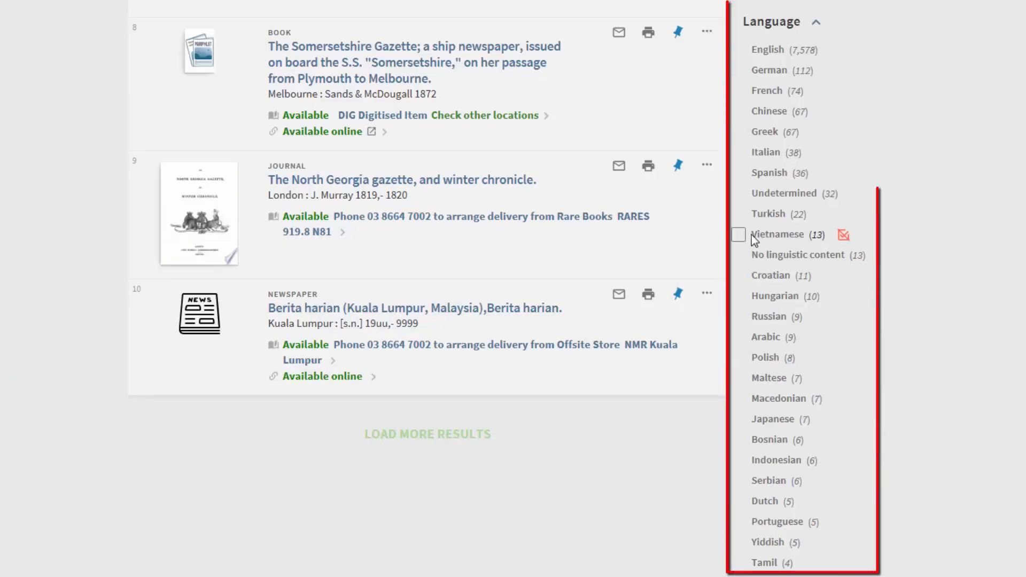
{"action": "left_click", "coordinate": [739, 234]}
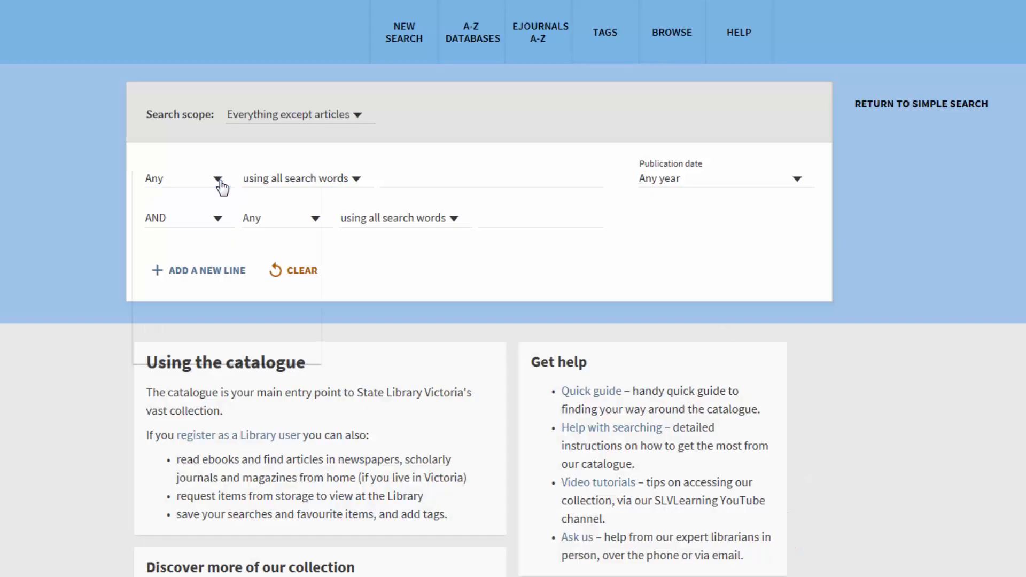
Search the Subject field for periodicals and filter to Portuguese, giving 481 results
{"action": "left_click", "coordinate": [219, 178]}
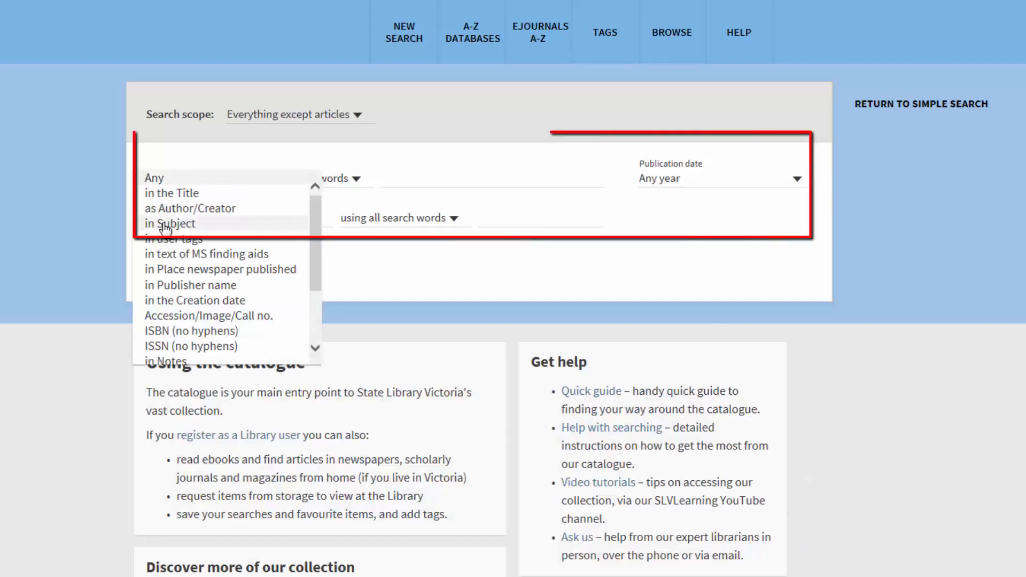
{"action": "left_click", "coordinate": [170, 223]}
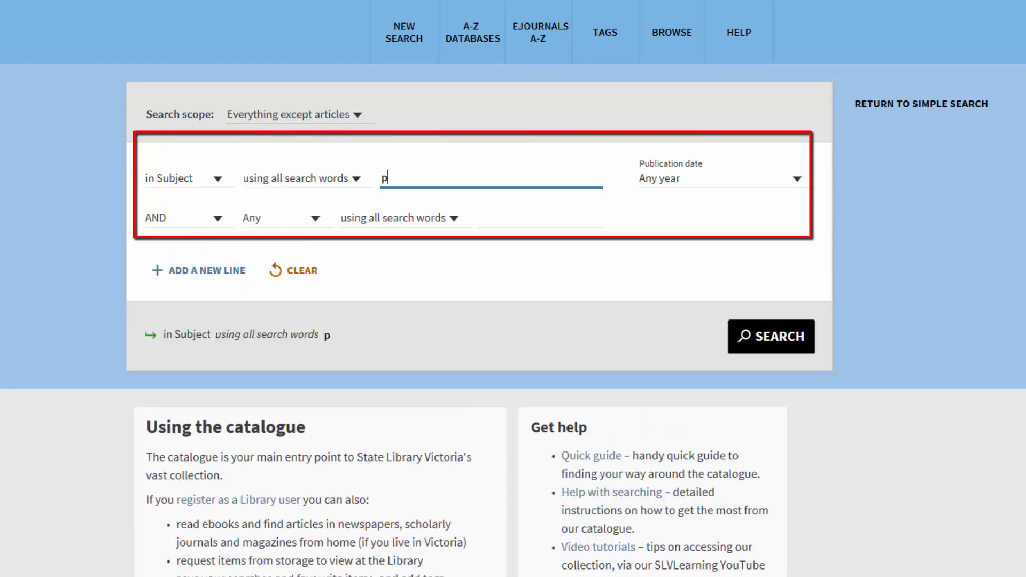
{"action": "type", "text": "eriodic"}
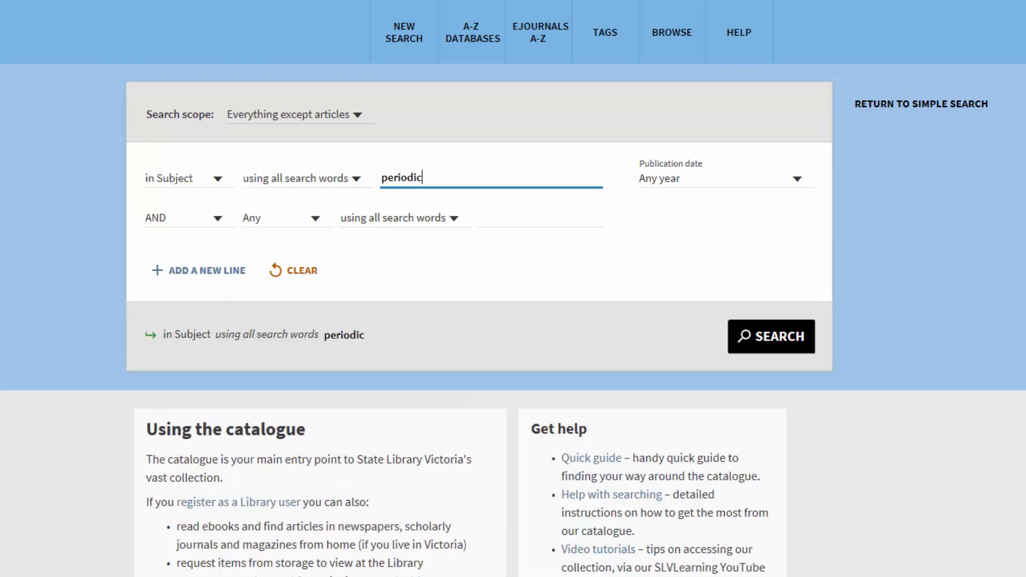
{"action": "left_click", "coordinate": [771, 337]}
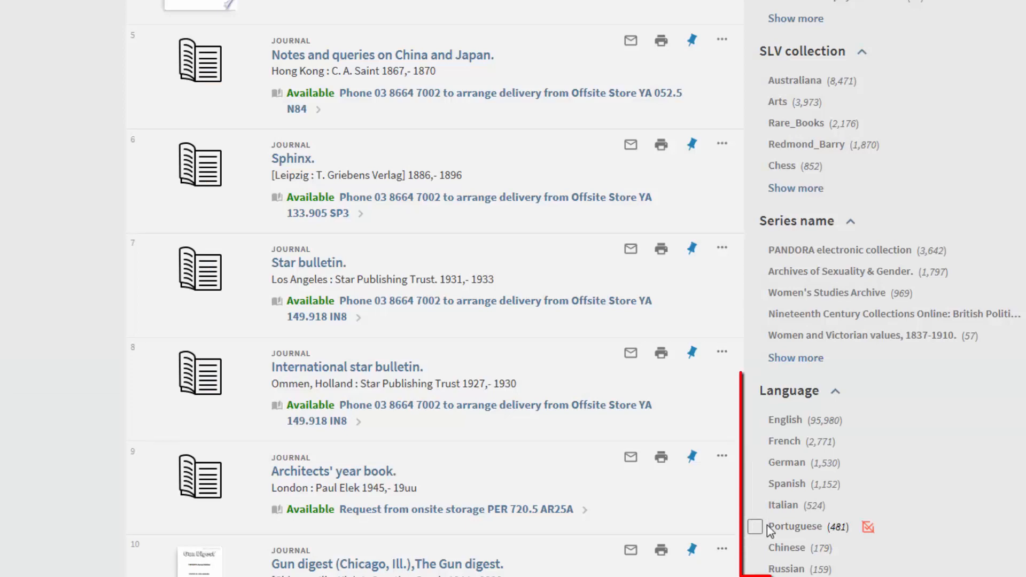
{"action": "left_click", "coordinate": [756, 527]}
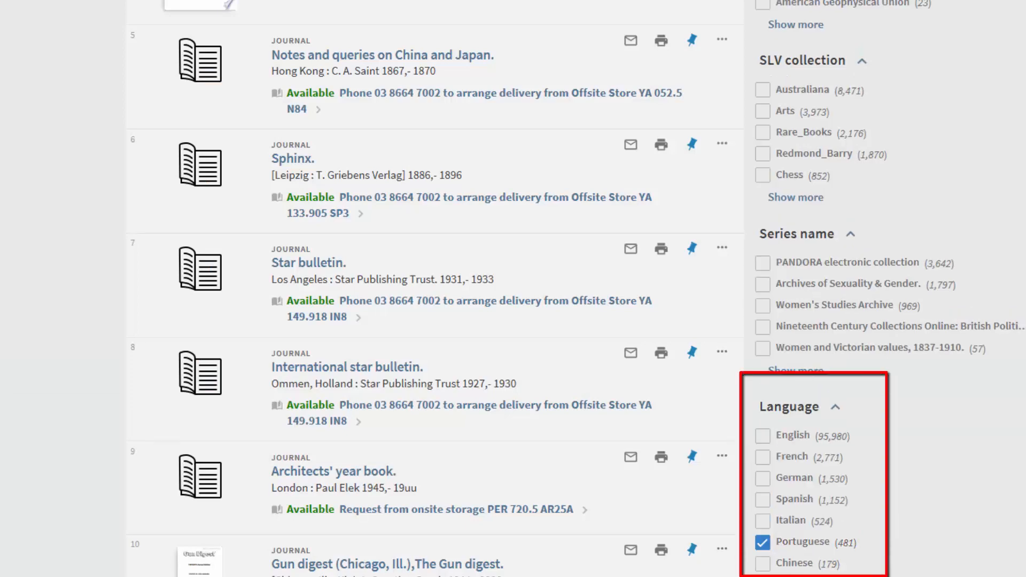
{"action": "left_click", "coordinate": [763, 542]}
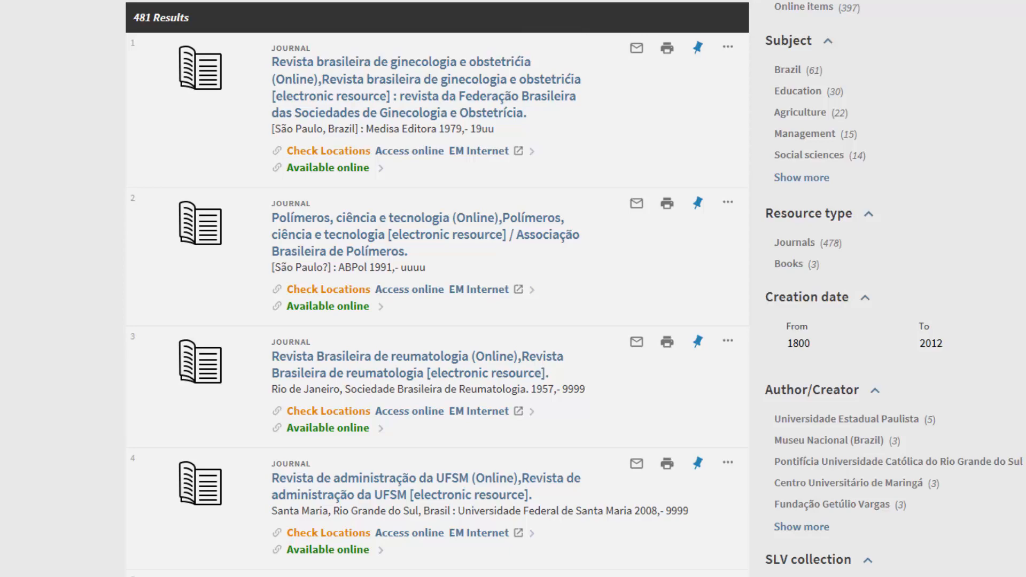
Search 'andre gide' and apply the 'Gide, André' author and French language filters
{"action": "left_click", "coordinate": [373, 21]}
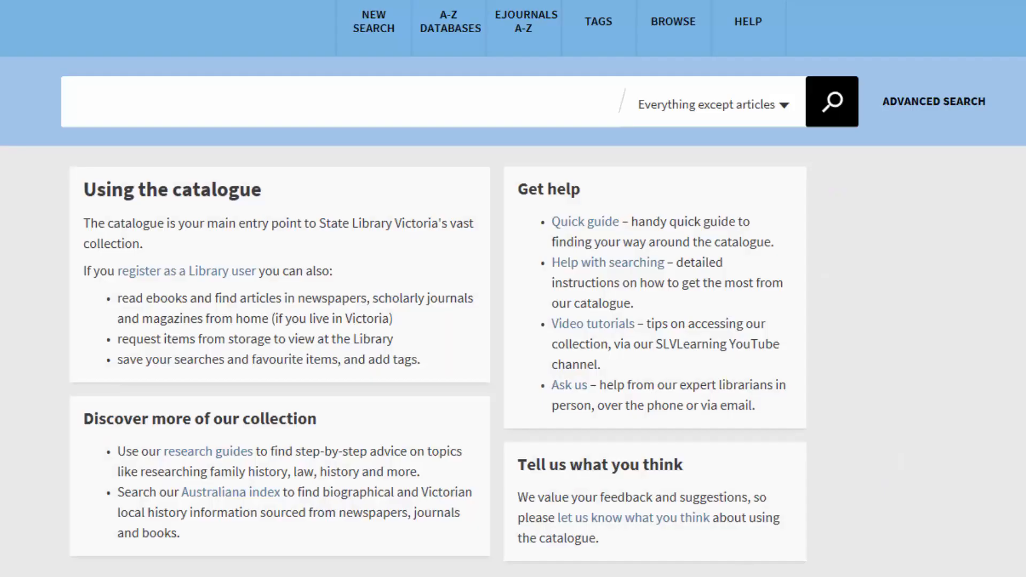
{"action": "type", "text": "andre"}
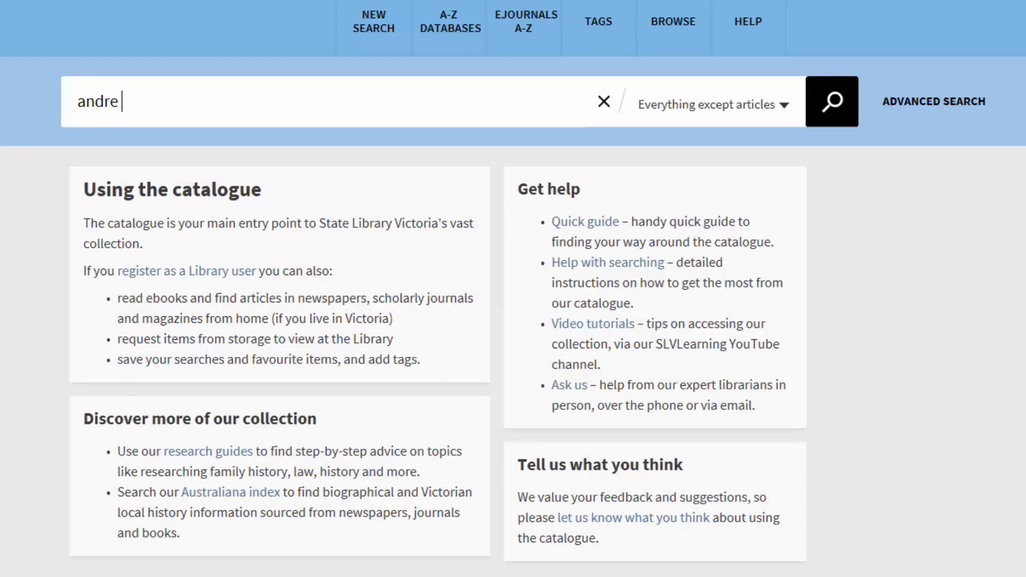
{"action": "type", "text": "gide"}
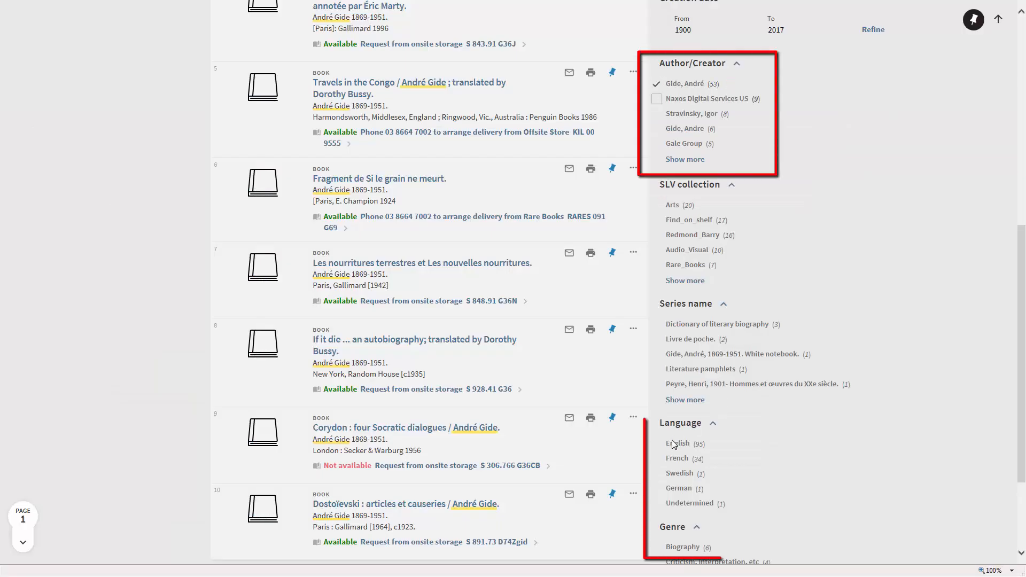
{"action": "left_click", "coordinate": [662, 465]}
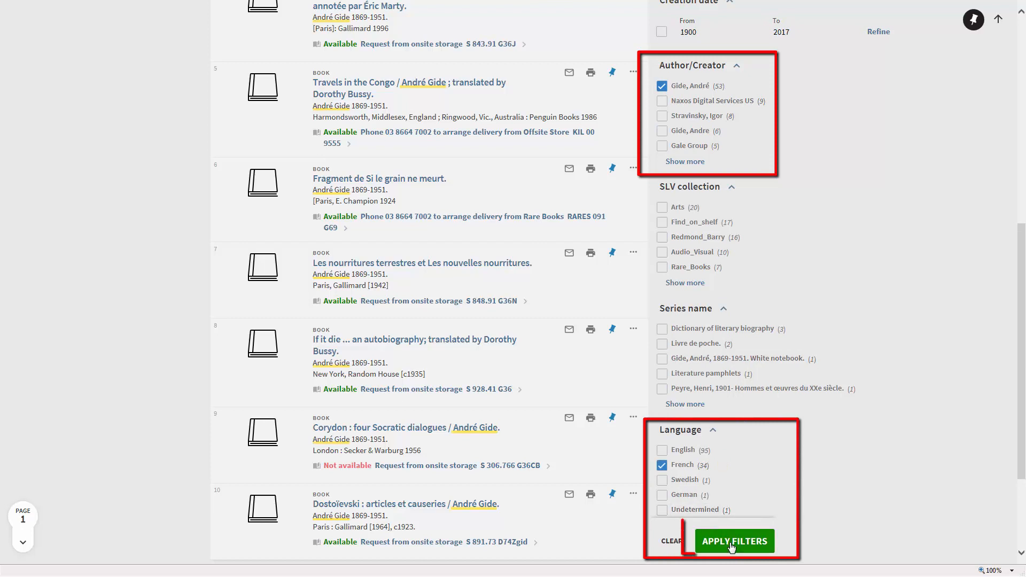
{"action": "left_click", "coordinate": [734, 542]}
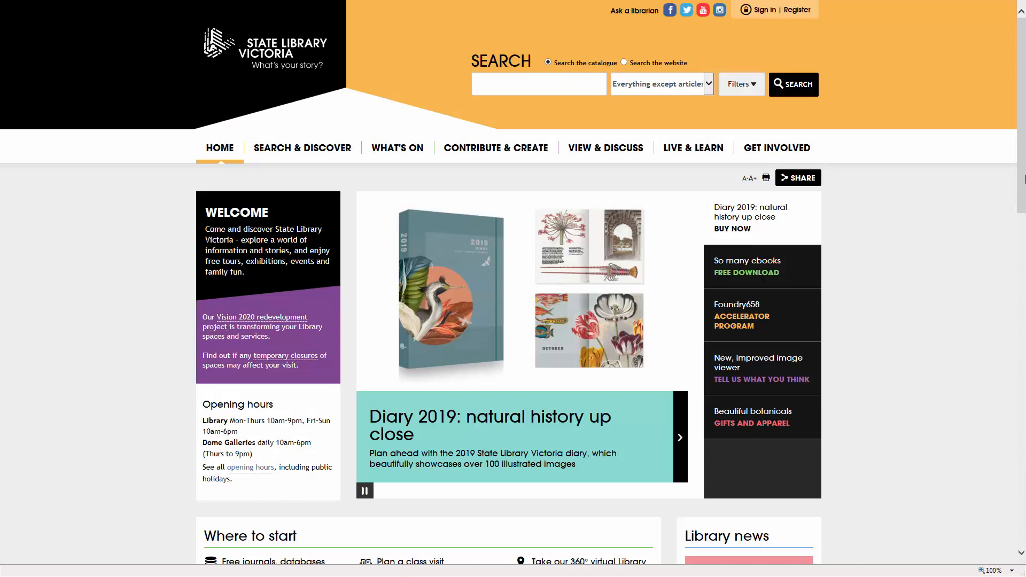
Open 'Free journals, databases and ebooks' to list the 13 multi-subject databases
{"action": "scroll", "scroll_direction": "down", "scroll_amount": 3}
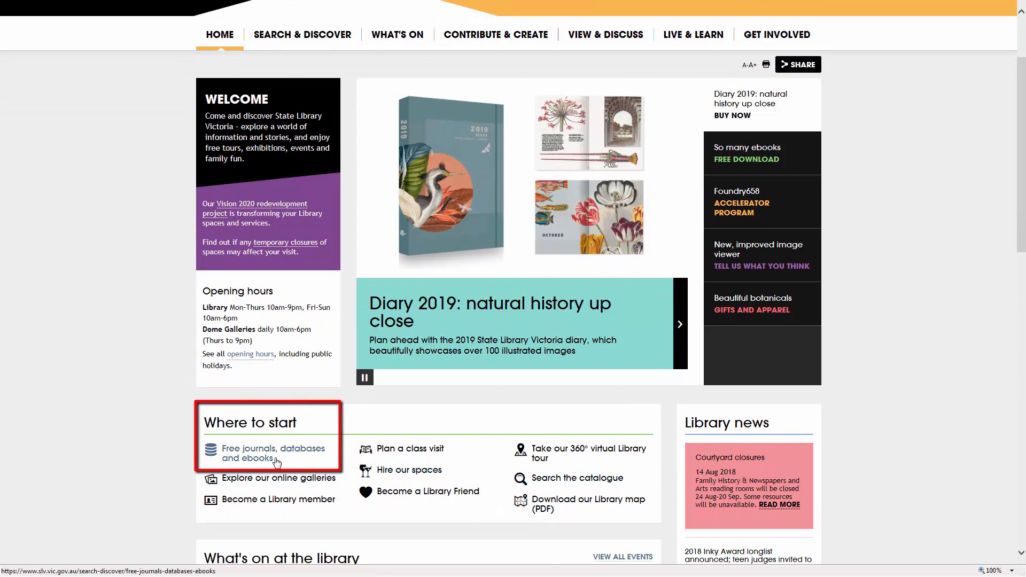
{"action": "left_click", "coordinate": [273, 453]}
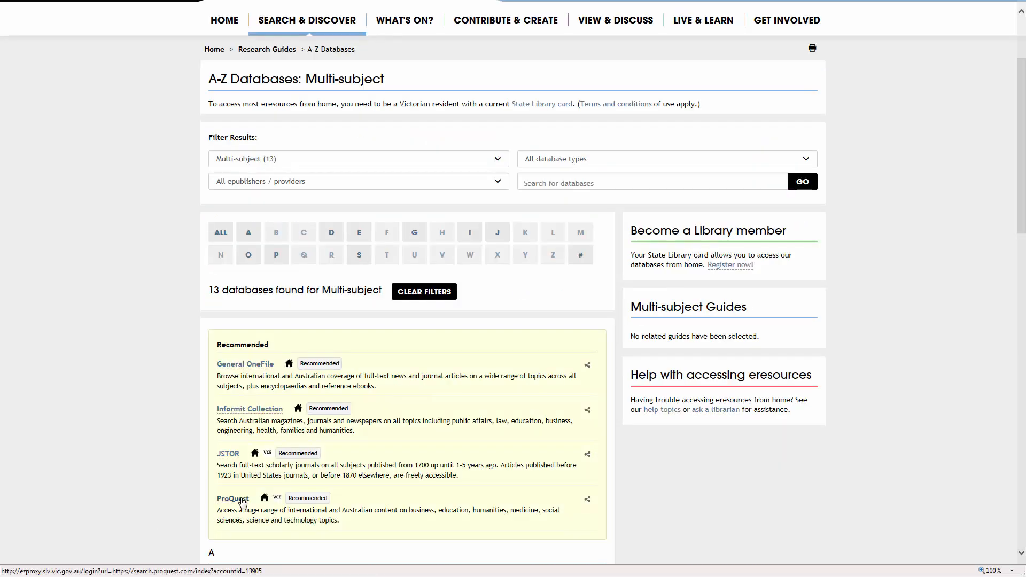
Open ProQuest and restrict an advanced pompeii search to a single language
{"action": "left_click", "coordinate": [233, 498]}
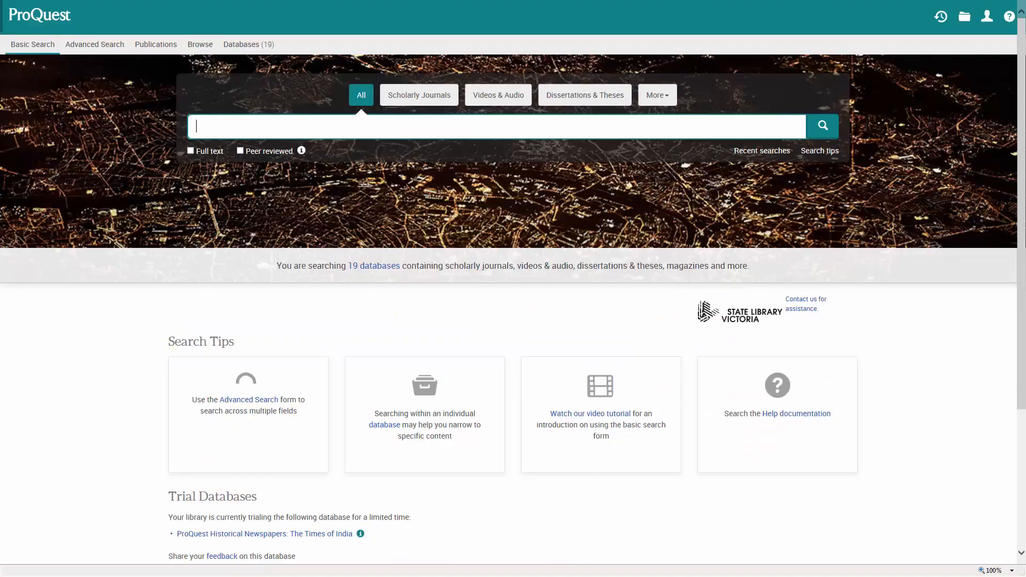
{"action": "type", "text": "global f"}
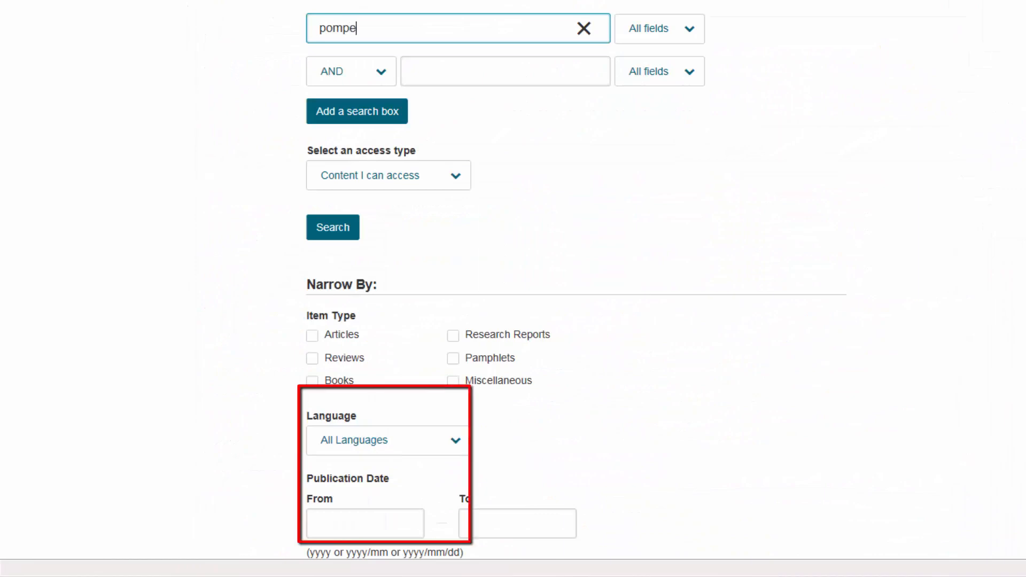
{"action": "left_click", "coordinate": [387, 440]}
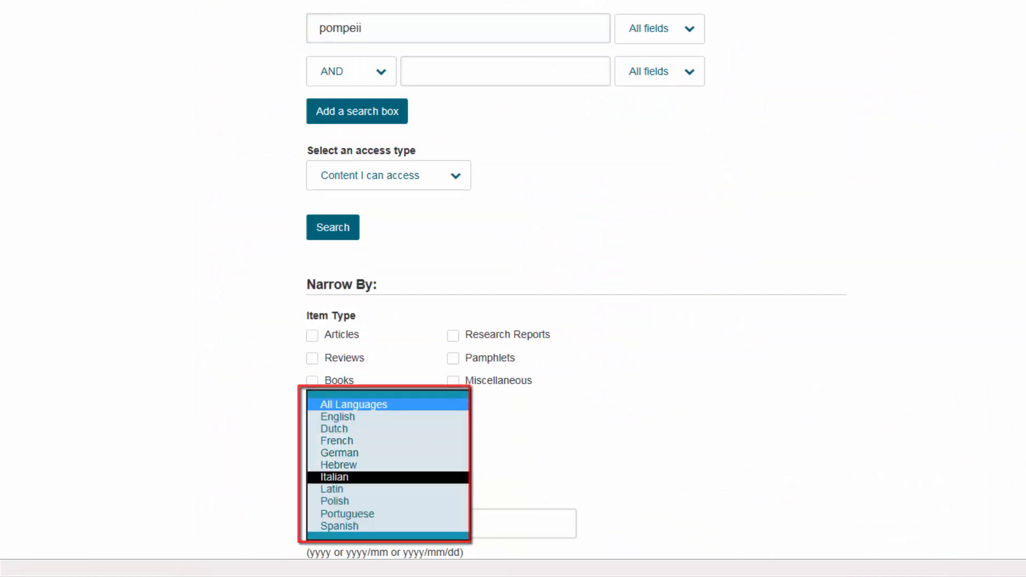
{"action": "left_click", "coordinate": [332, 227]}
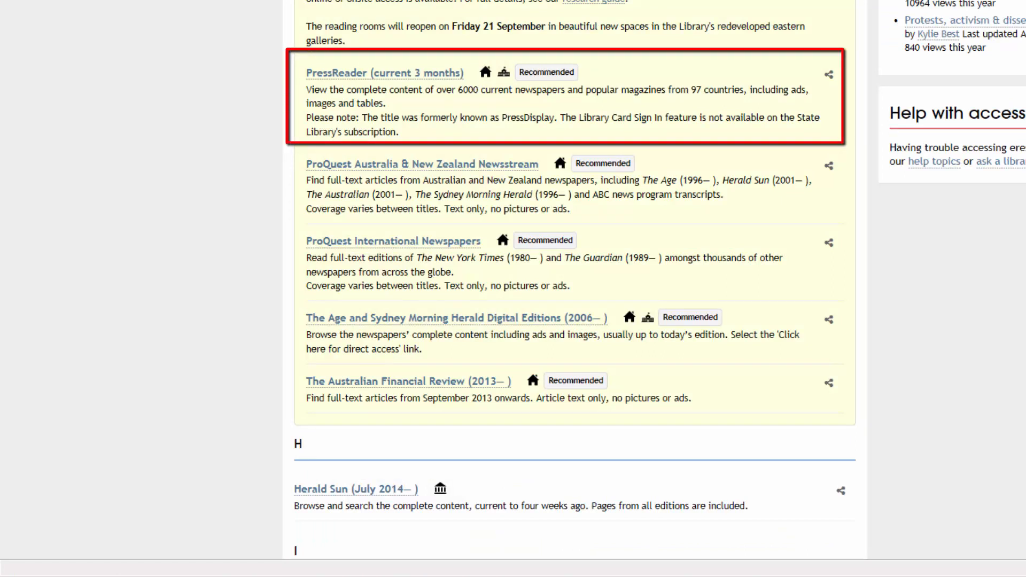
Open PressReader, filter to Czech Republic titles, and open MF DNES from 24 Aug 2018
{"action": "left_click", "coordinate": [385, 72]}
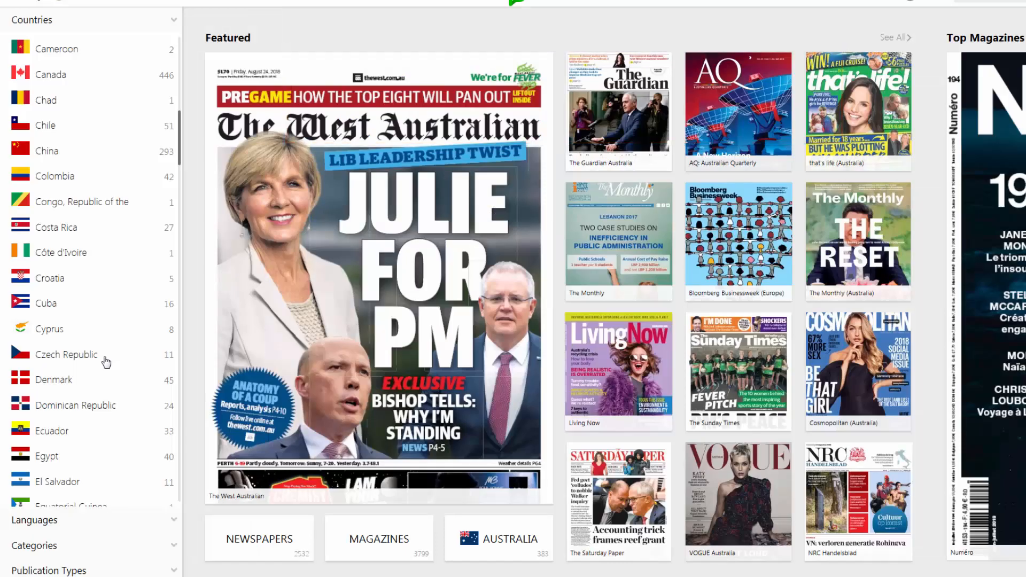
{"action": "left_click", "coordinate": [64, 354]}
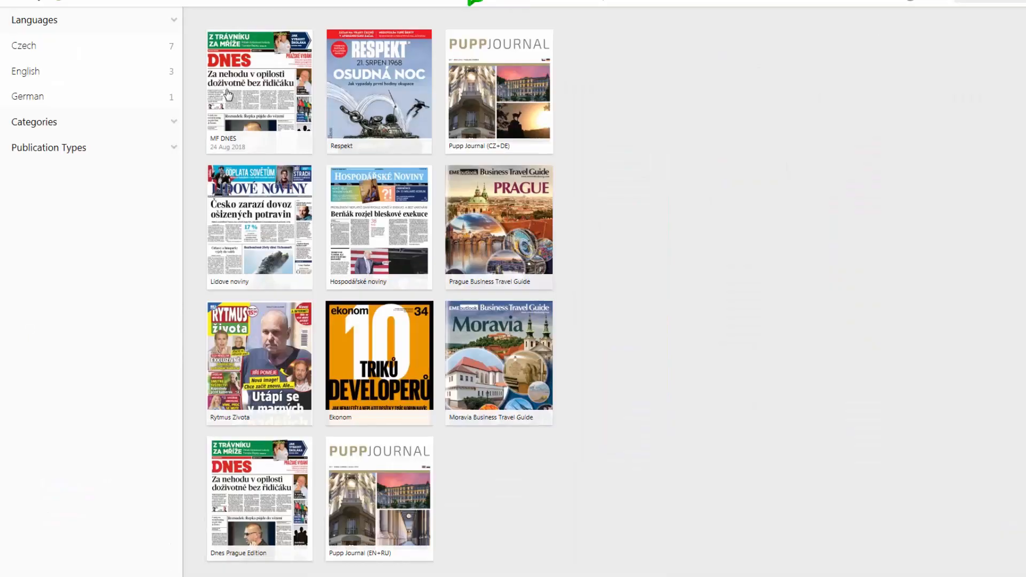
{"action": "left_click", "coordinate": [259, 92]}
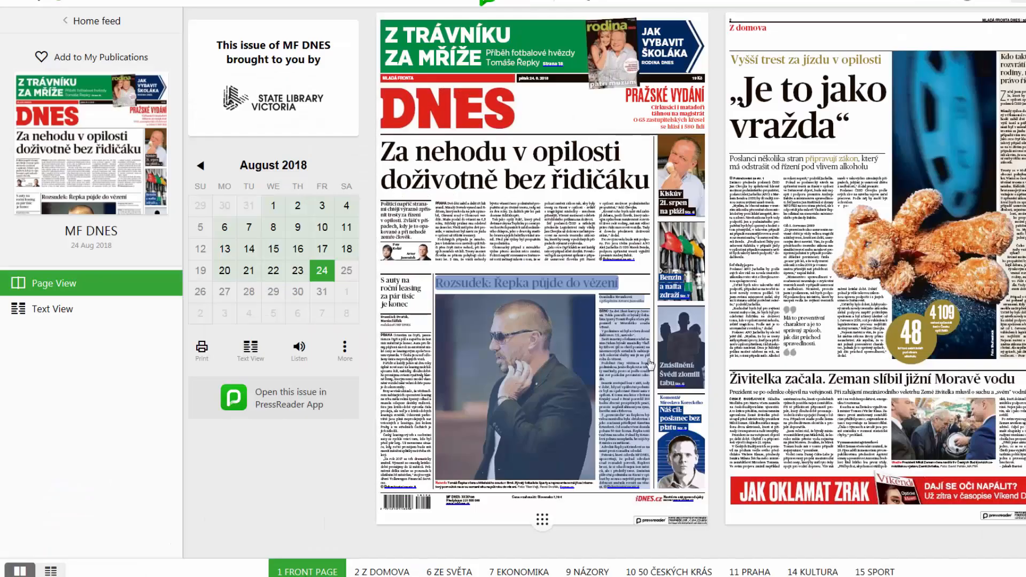